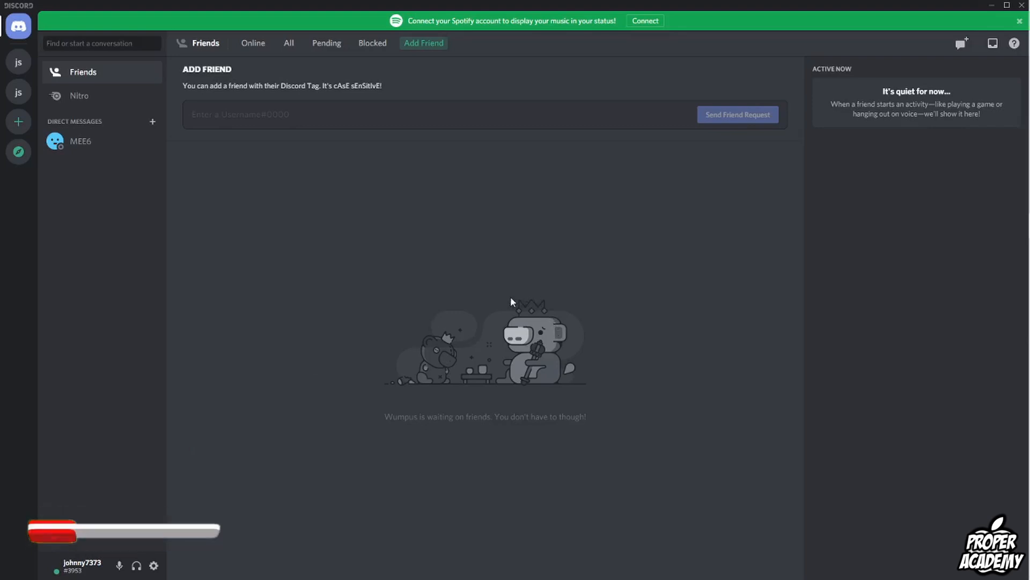
{"action": "mouse_move", "coordinate": [154, 565]}
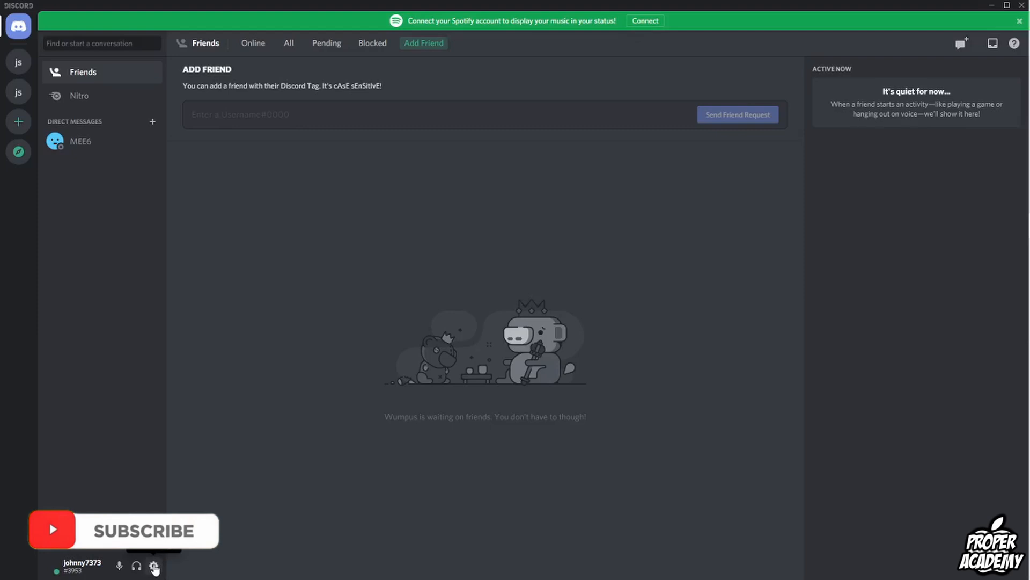
Go to the My Account section of the user settings from the friends page
{"action": "left_click", "coordinate": [154, 565]}
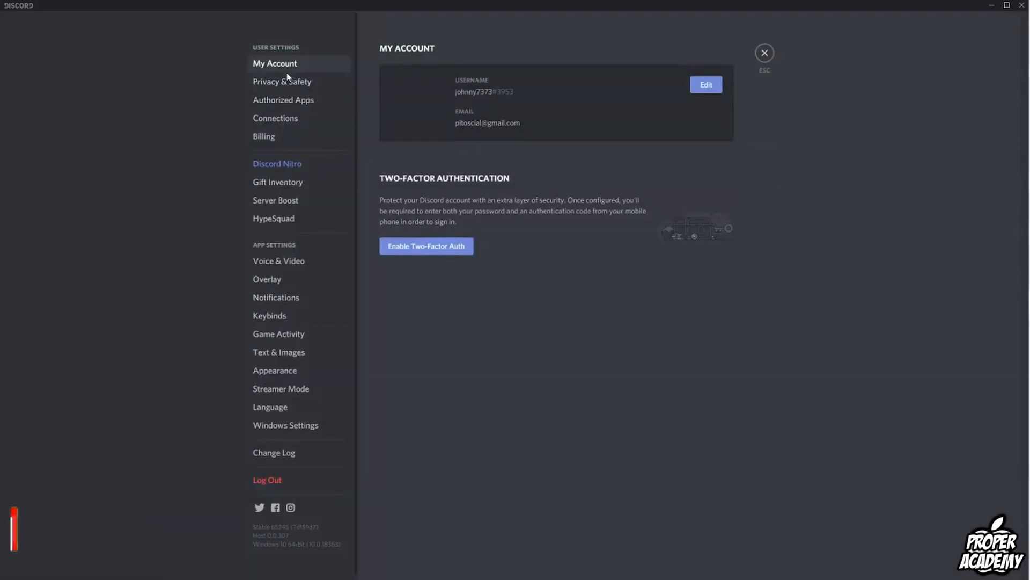
{"action": "mouse_move", "coordinate": [705, 88]}
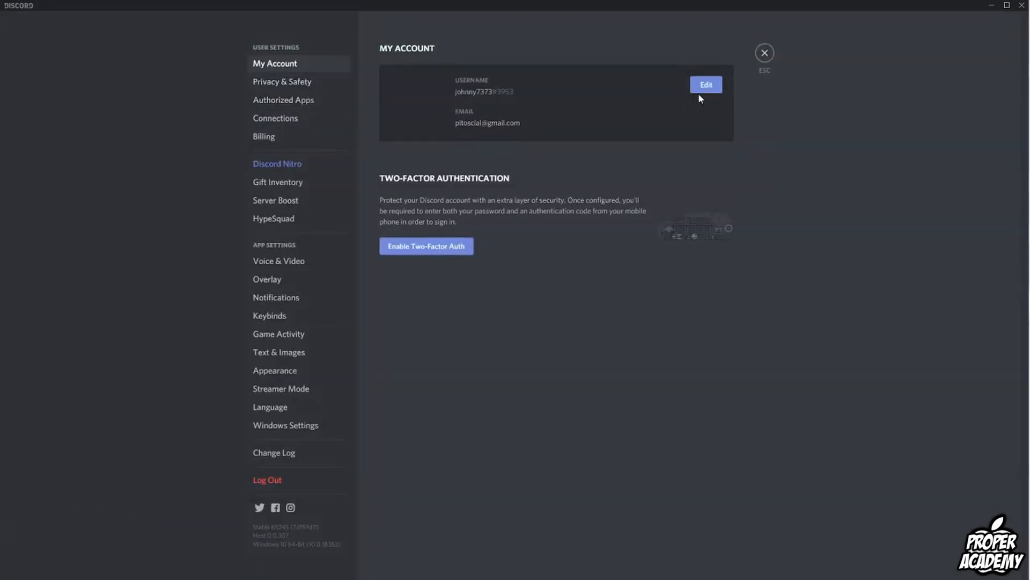
Switch the account card to edit mode and select the existing email address for removal
{"action": "left_click", "coordinate": [705, 84]}
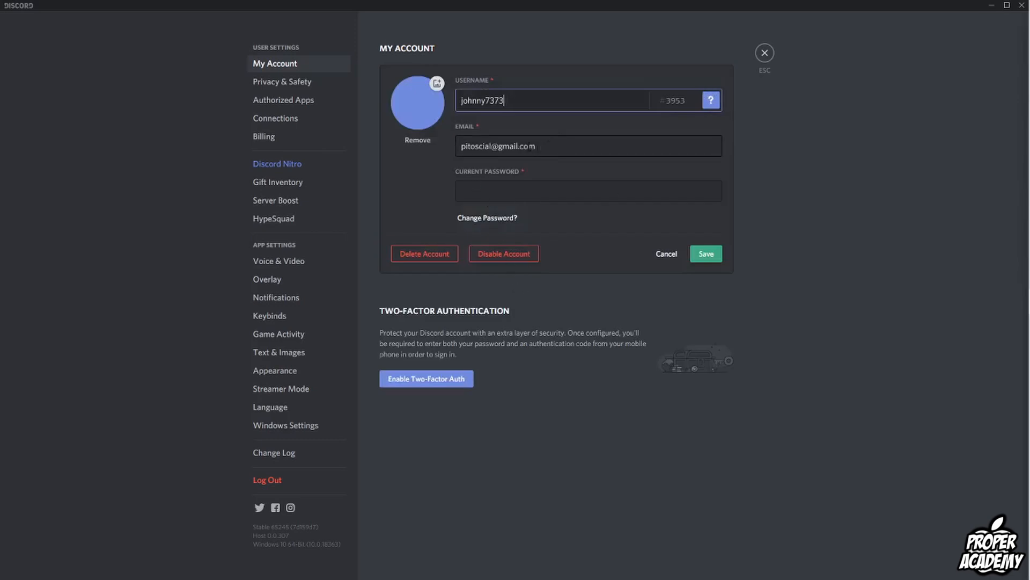
{"action": "triple_click", "coordinate": [588, 146]}
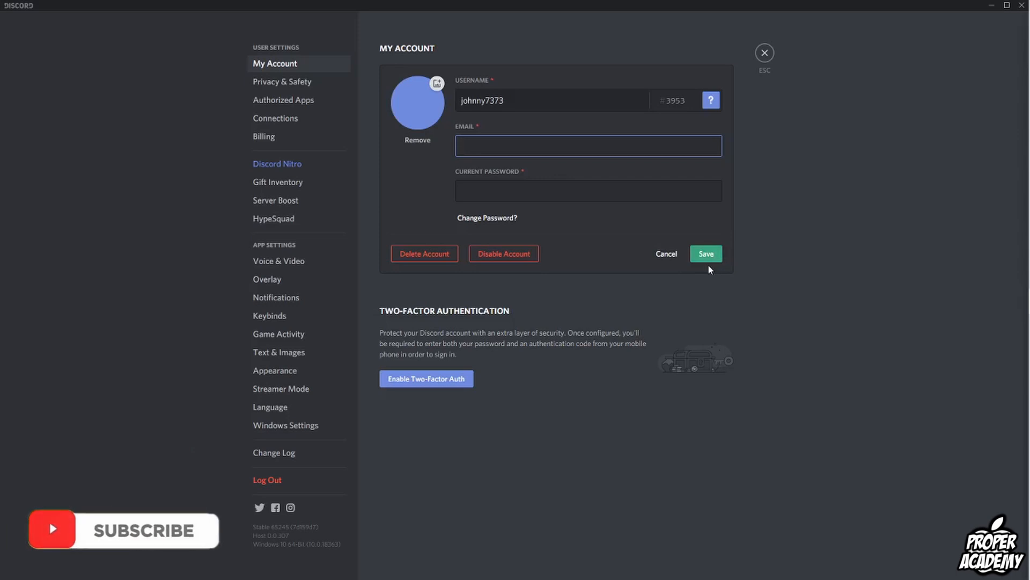
{"action": "left_click", "coordinate": [588, 145]}
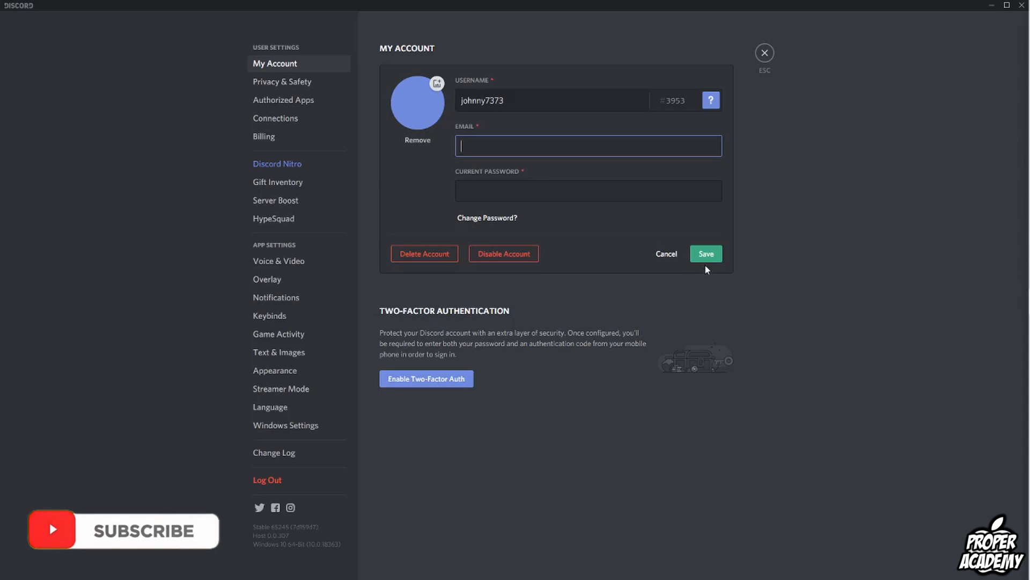
{"action": "mouse_move", "coordinate": [667, 293]}
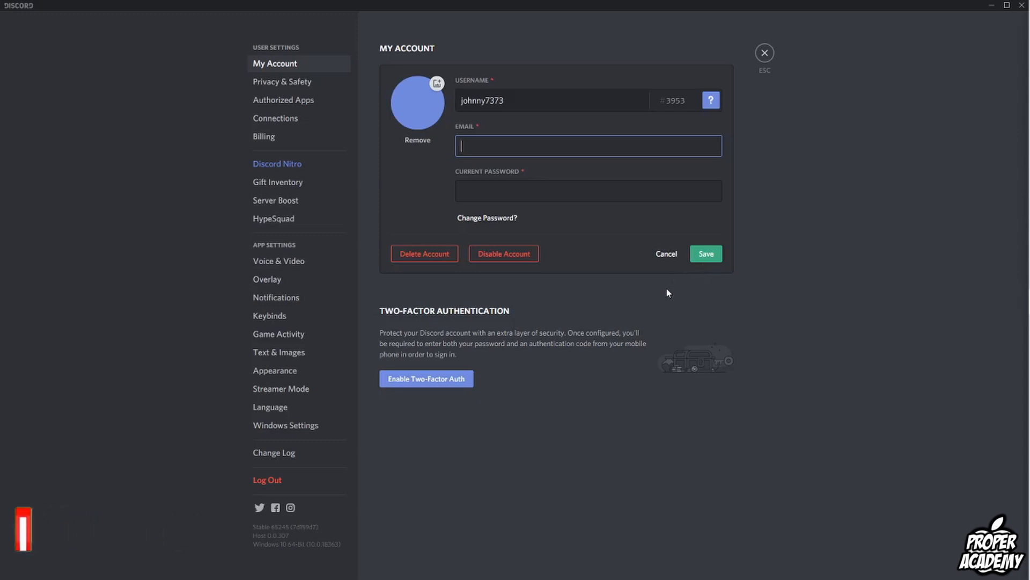